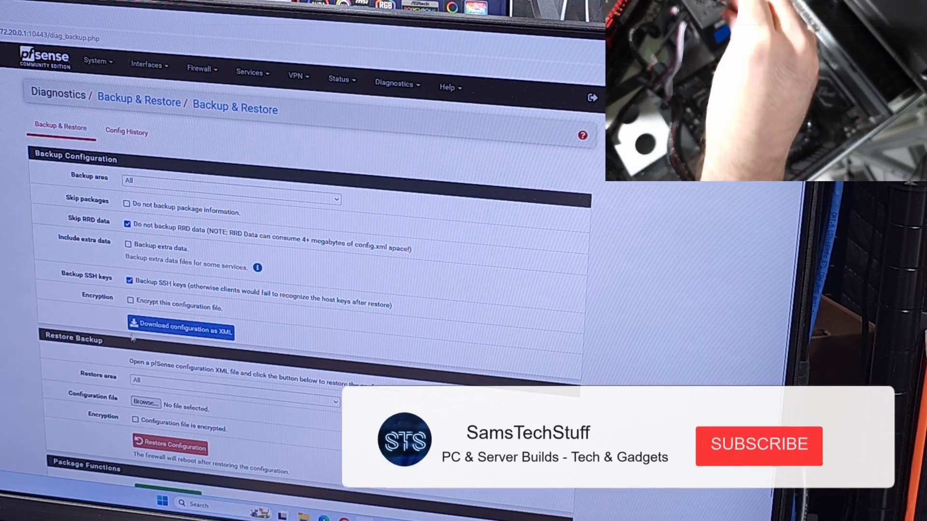
Download the current pfSense configuration as an XML file to the PFSENSE (D:) drive
click(180, 329)
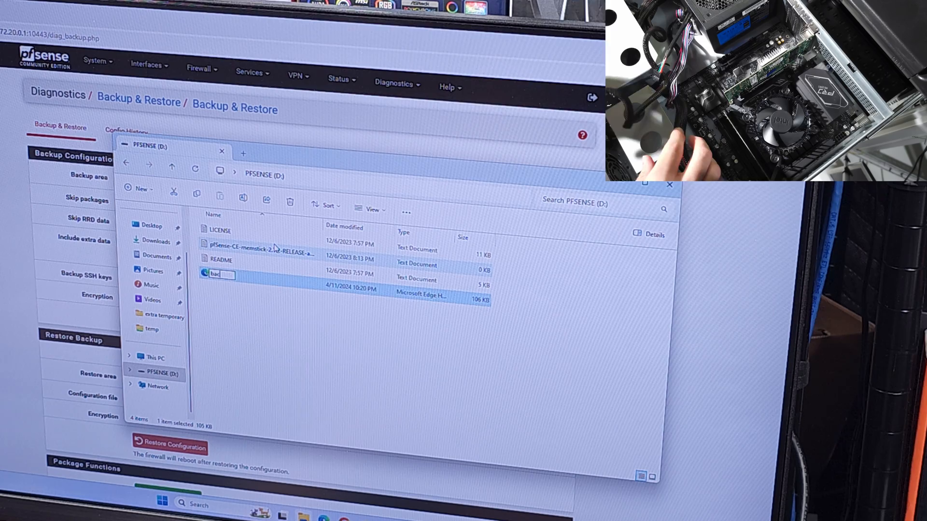
Rename the downloaded configuration file on PFSENSE (D:) to 'backup'
text(backup)
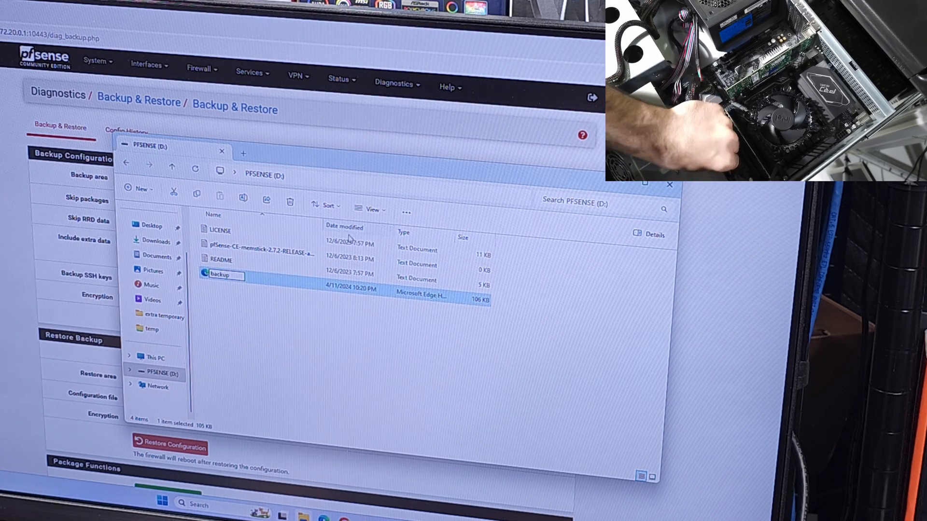
click(367, 209)
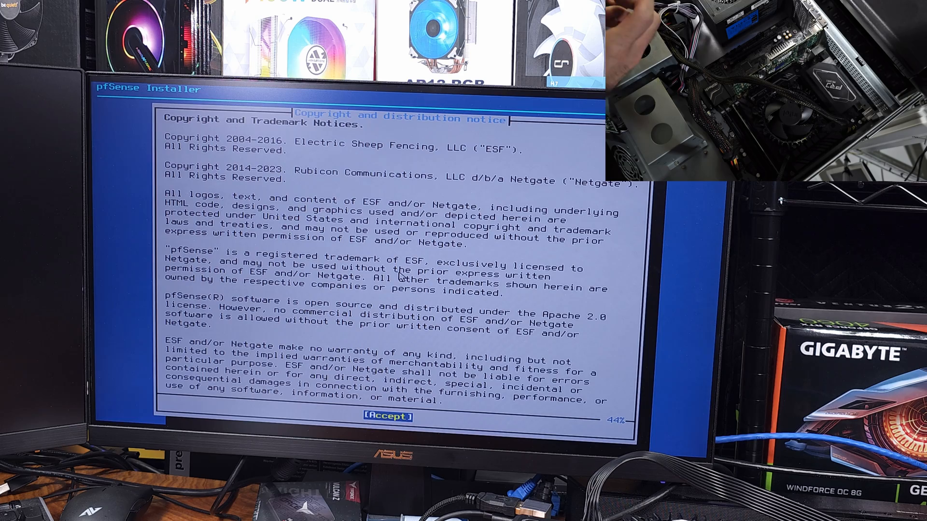
Accept the copyright notice and choose Install on the Welcome screen
click(388, 415)
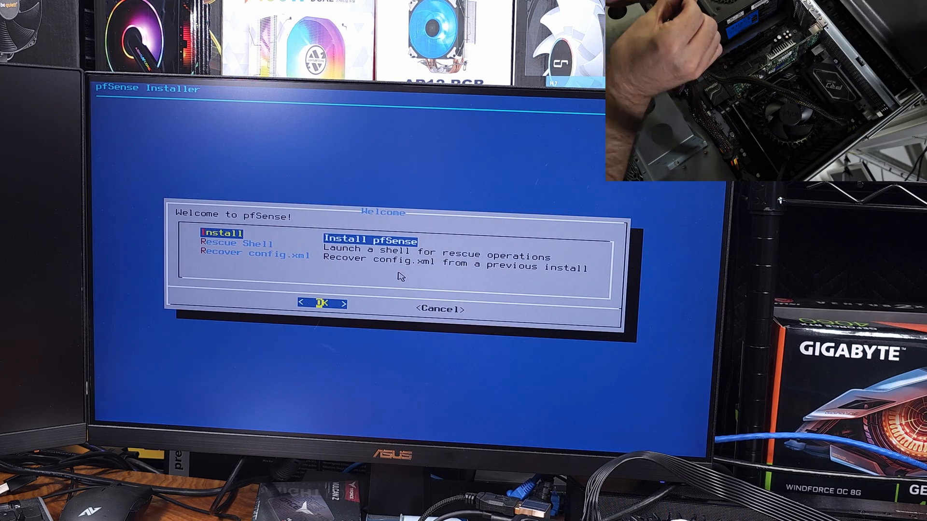
click(321, 303)
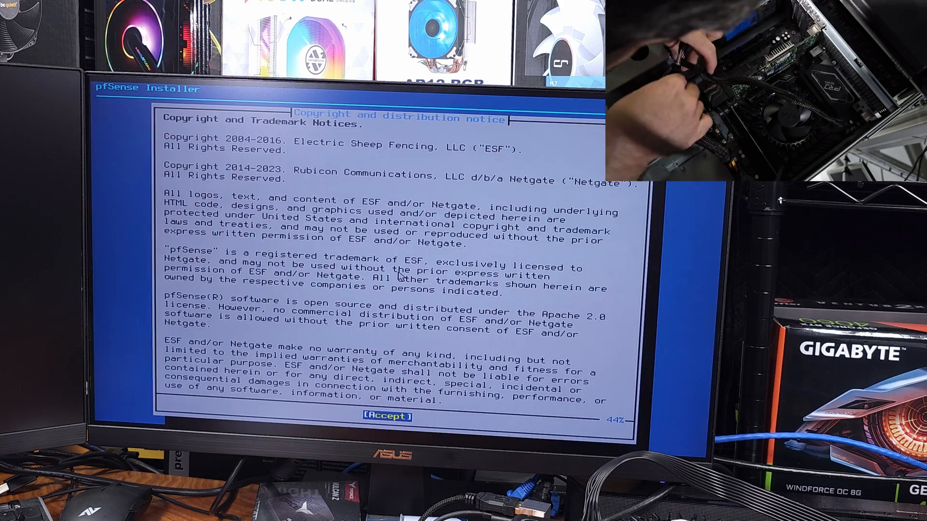
click(385, 416)
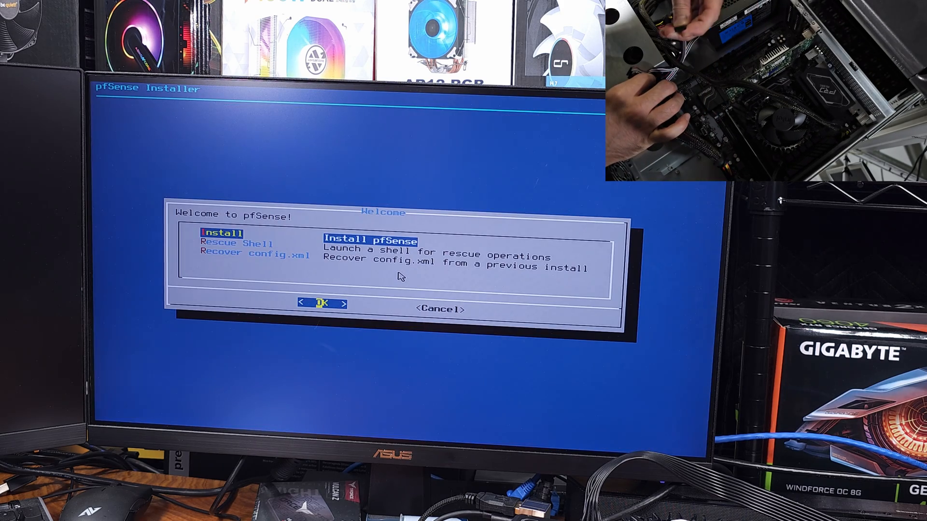
click(321, 303)
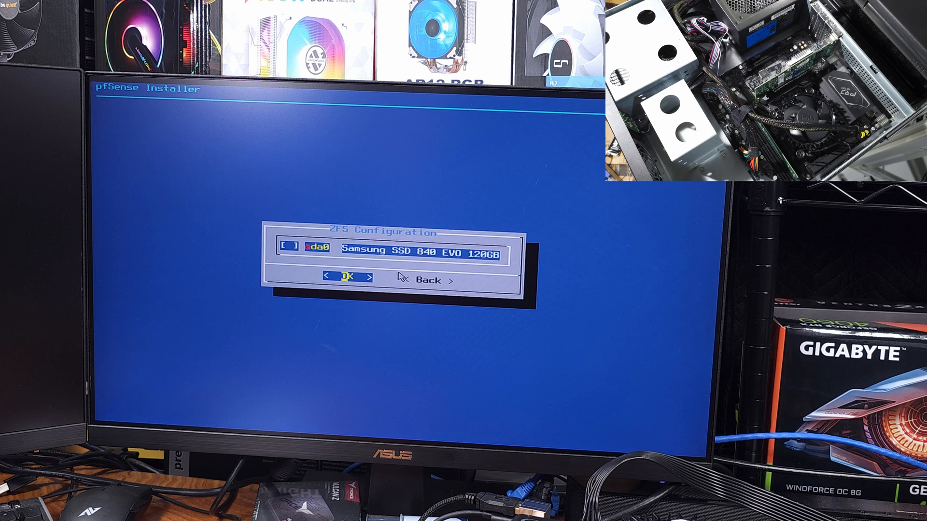
Install pfSense onto disk da0, the Samsung SSD 840 EVO 120GB
click(349, 276)
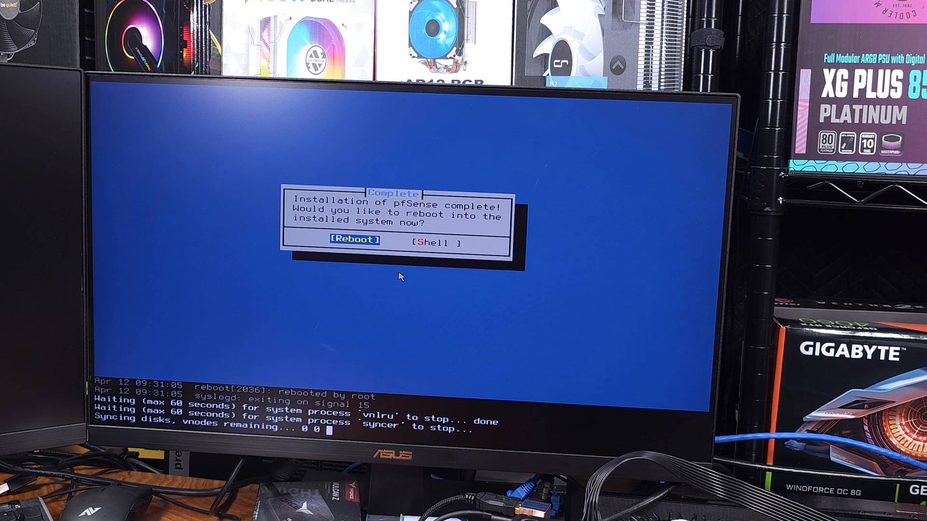
Reboot into the installed pfSense and answer 'n' to VLAN setup
click(350, 240)
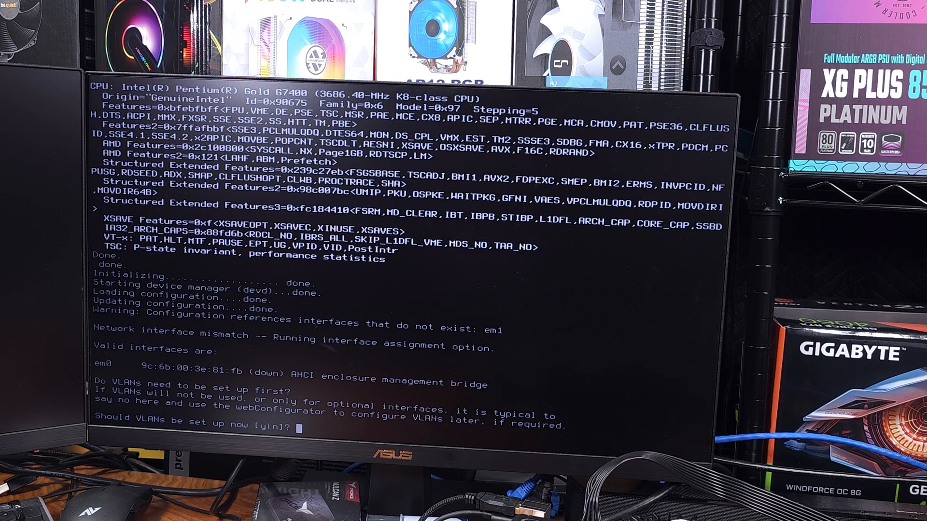
text(n)
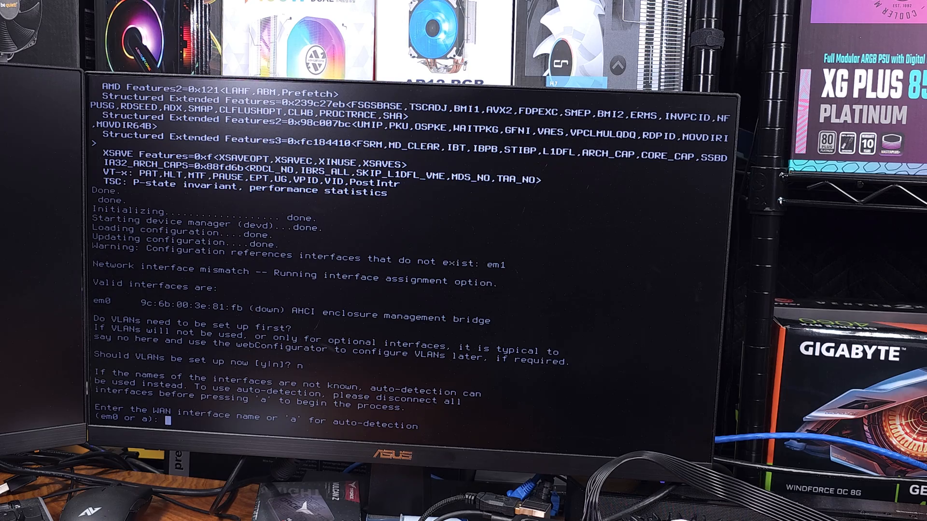